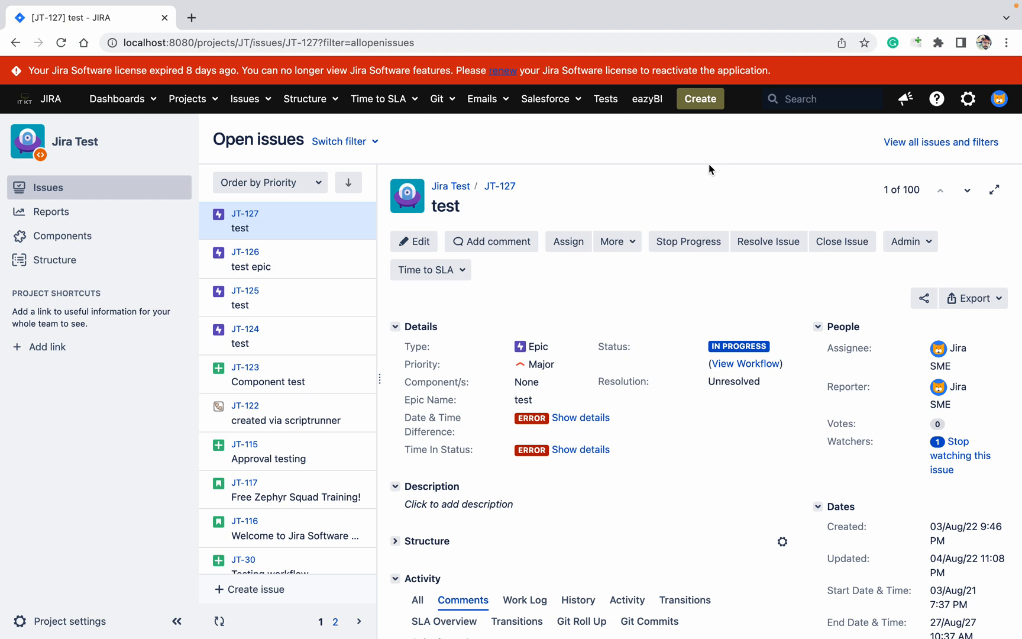
mouse_move(86, 84)
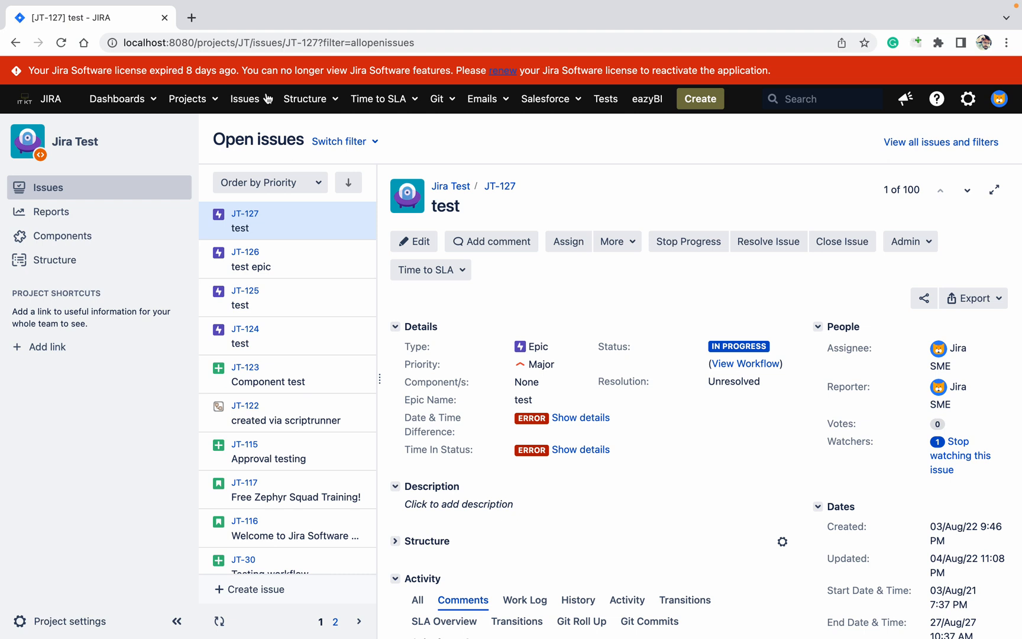
mouse_move(303, 98)
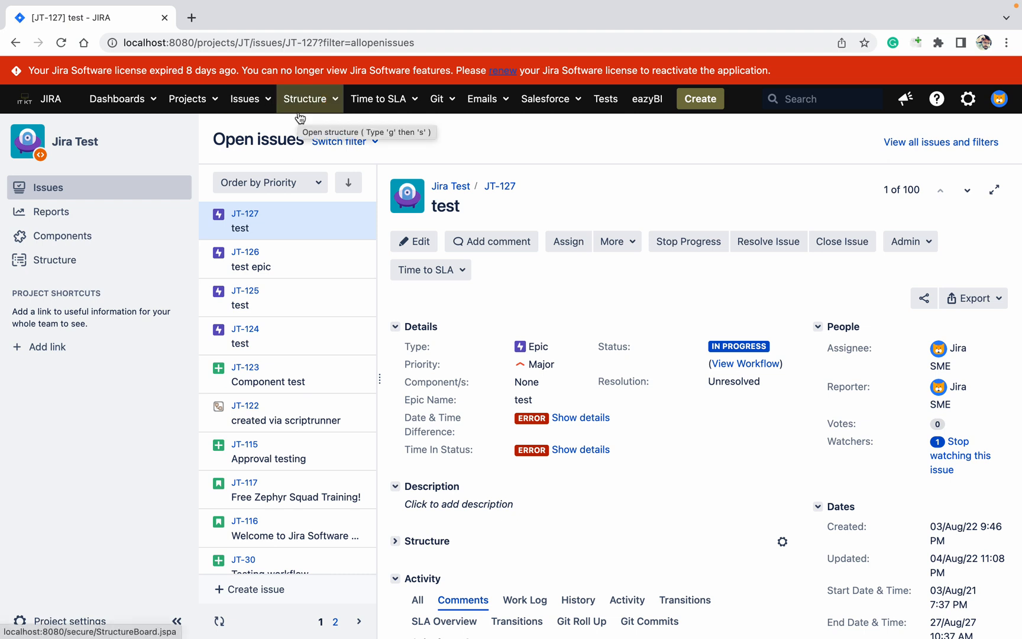
mouse_move(622, 189)
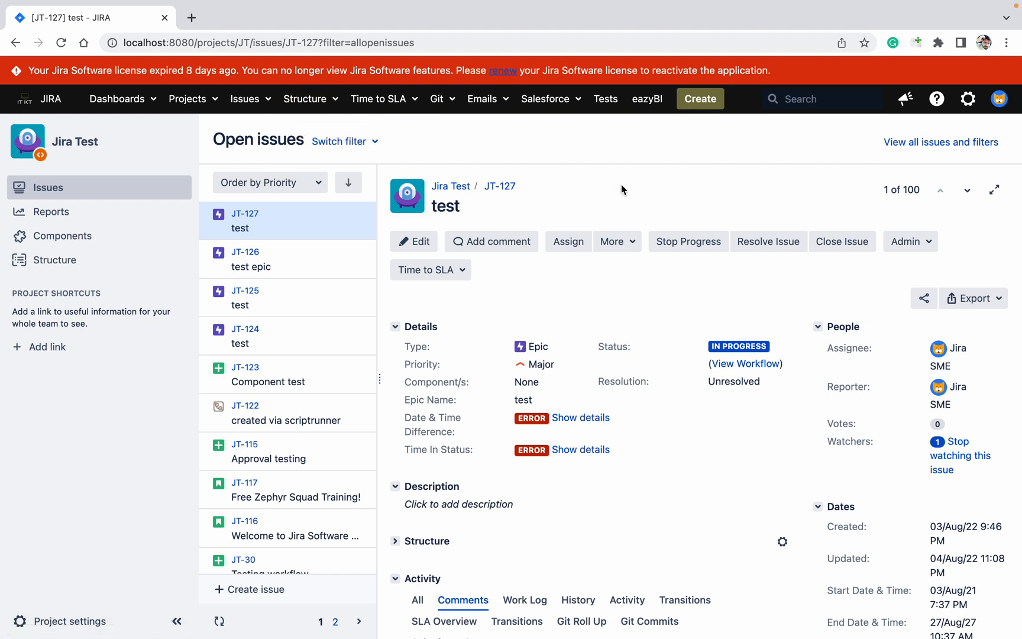
mouse_move(571, 393)
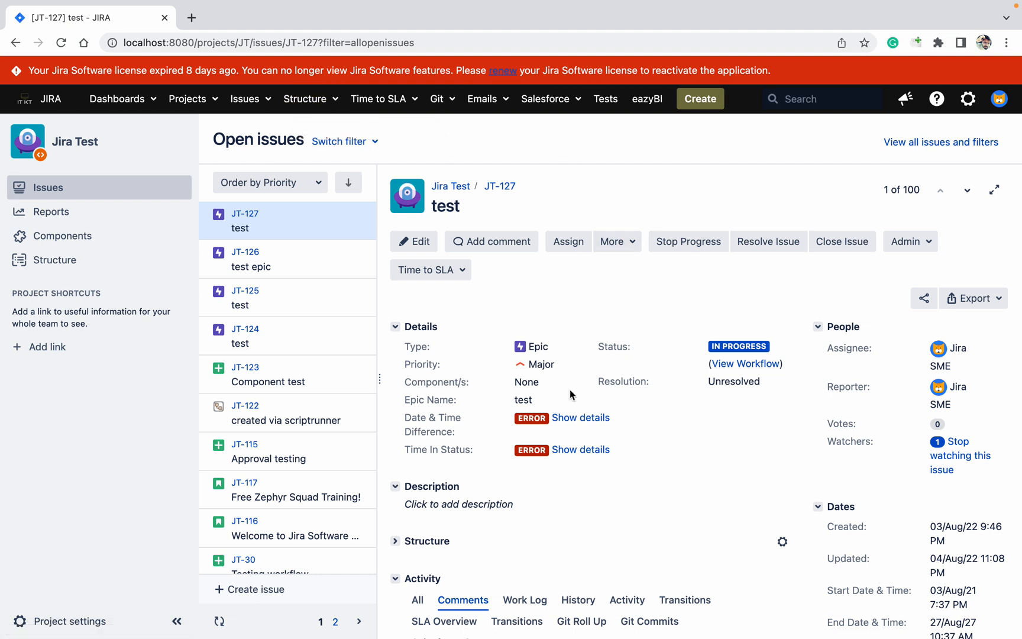
mouse_move(688, 241)
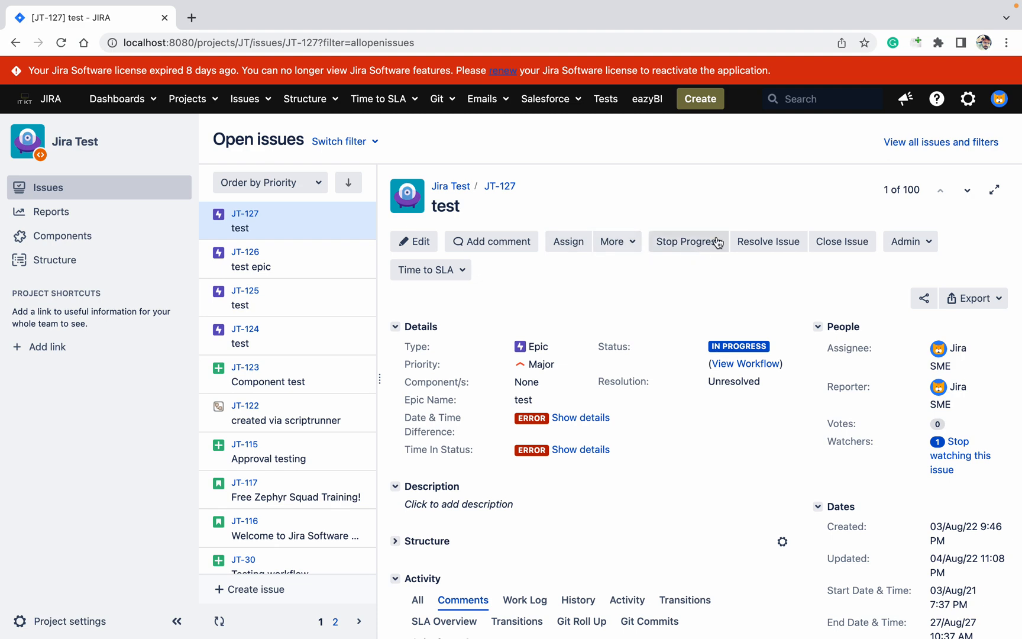
Stop progress on epic JT-127 so its status returns from In Progress to Open.
click(687, 241)
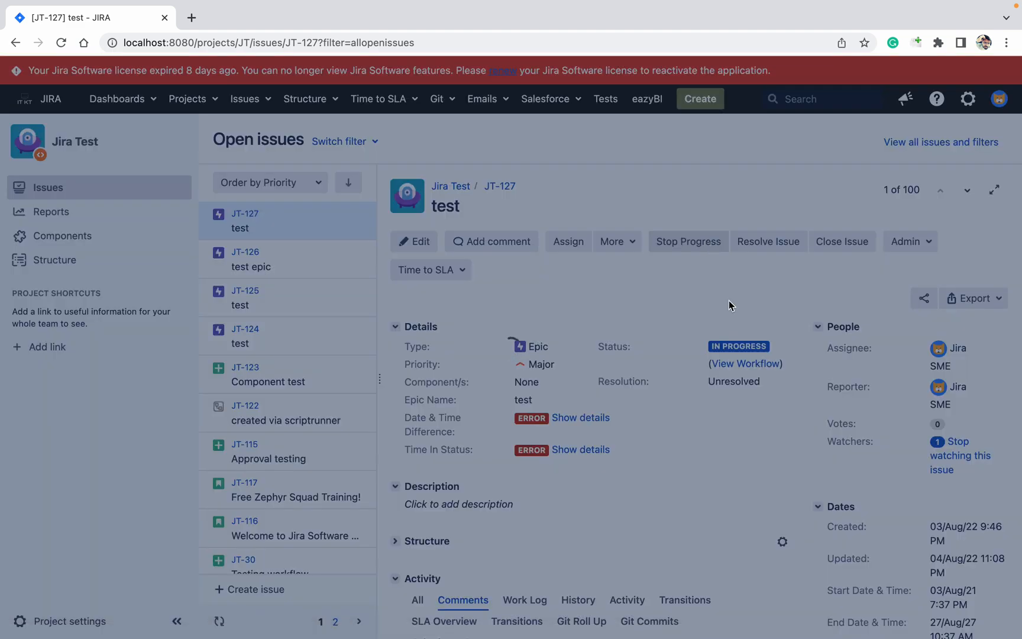
click(687, 241)
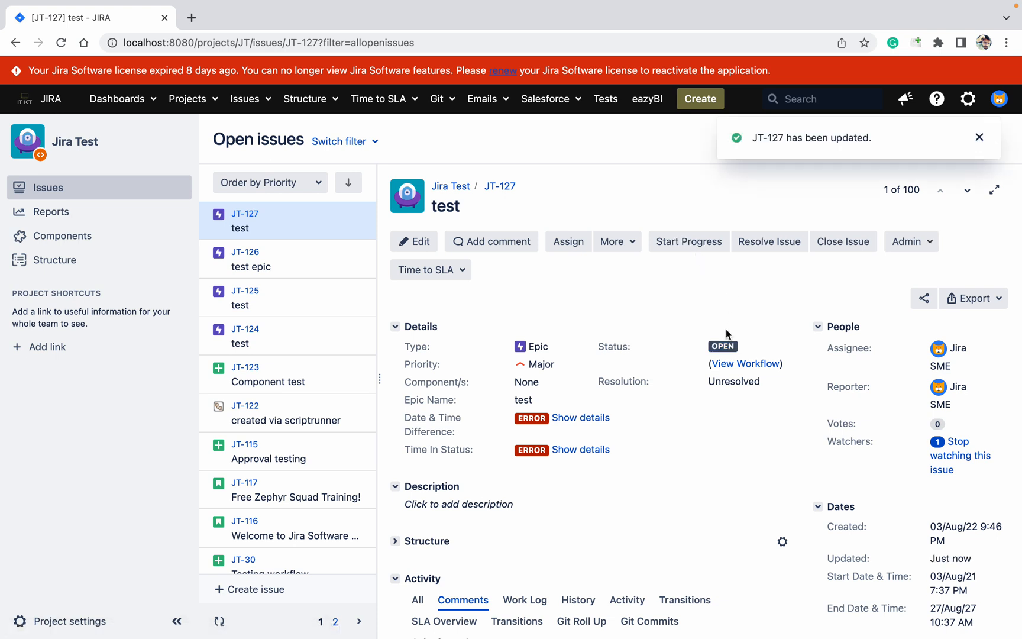
scroll(down, 3)
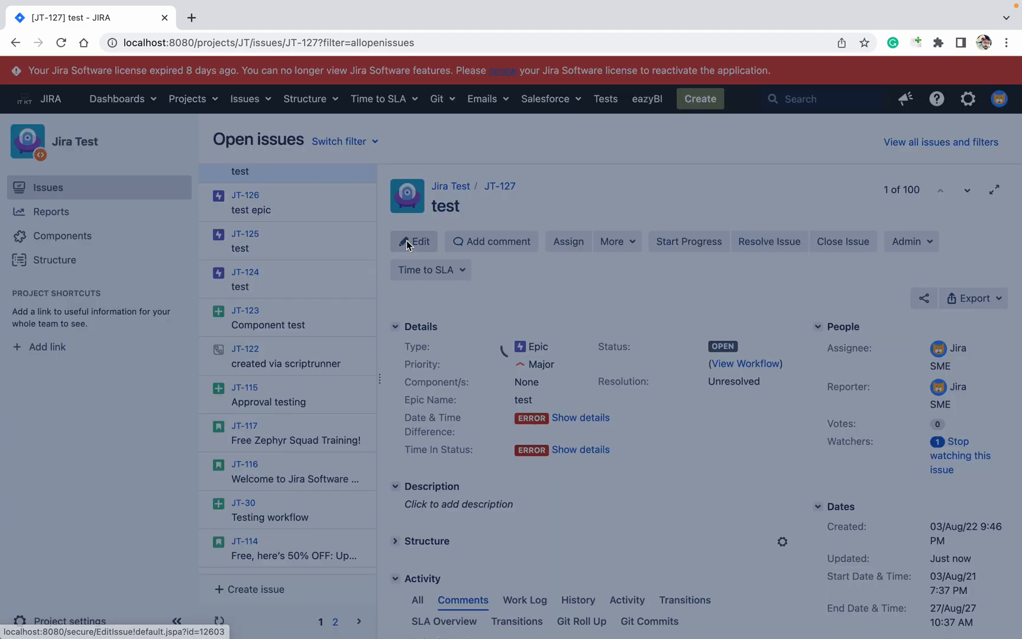
Edit JT-127's summary to read 'test updated' and save the change.
click(412, 241)
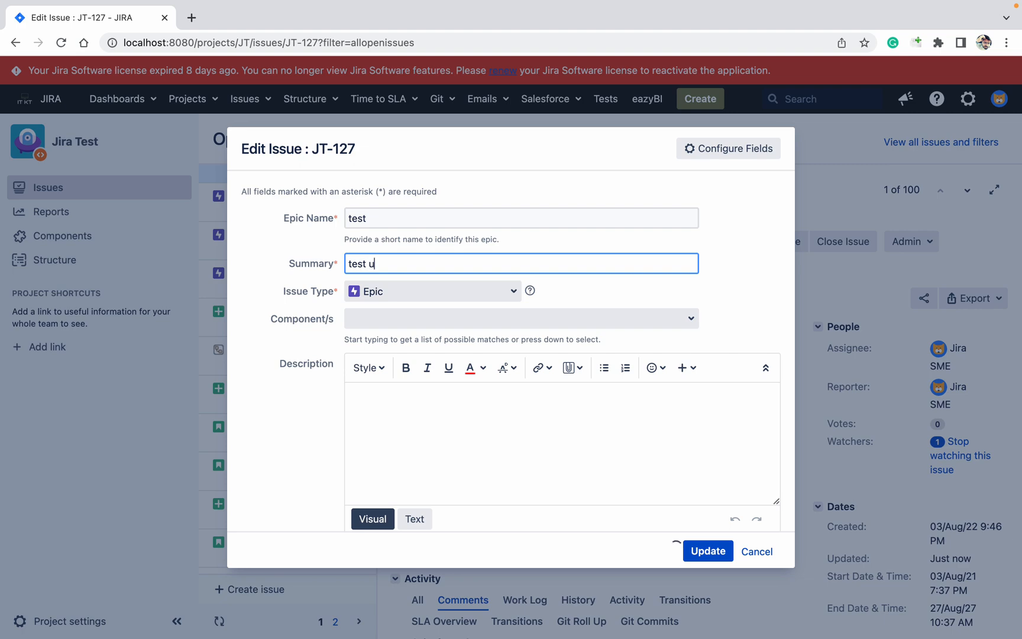
text(pdated)
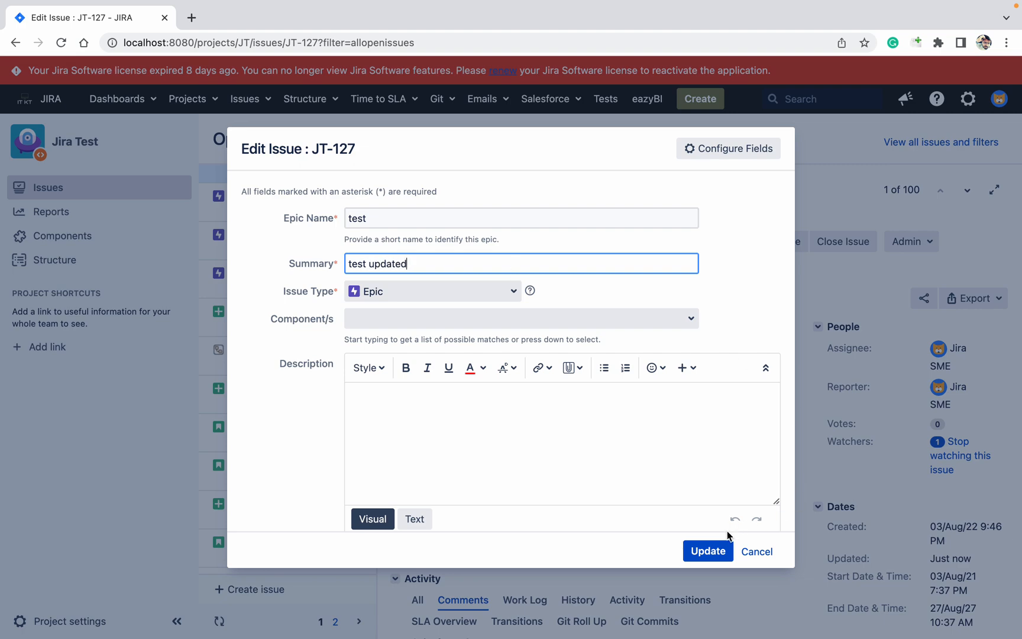
click(708, 551)
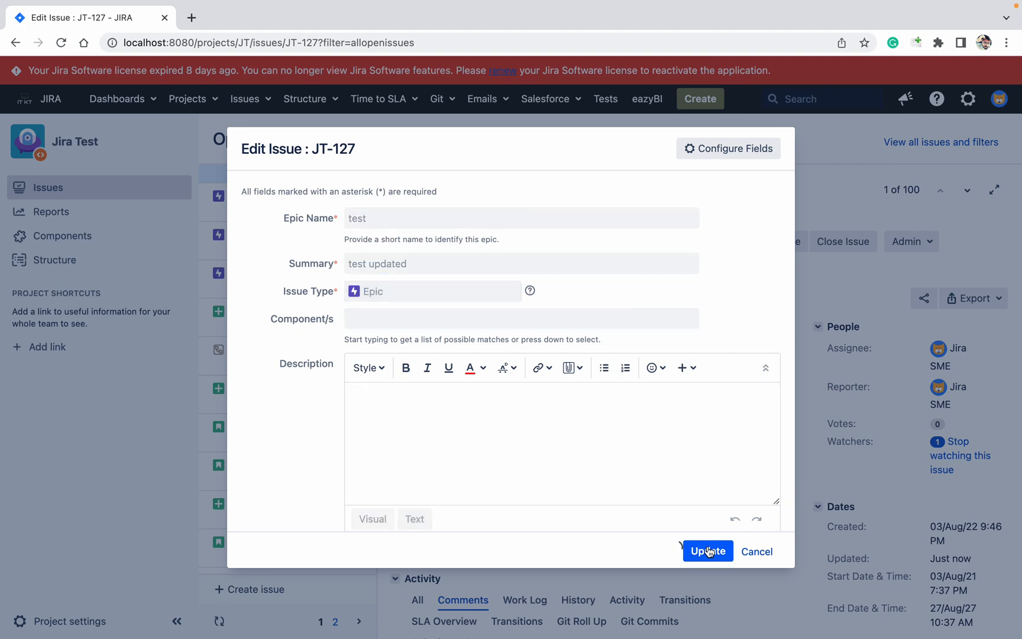
click(707, 551)
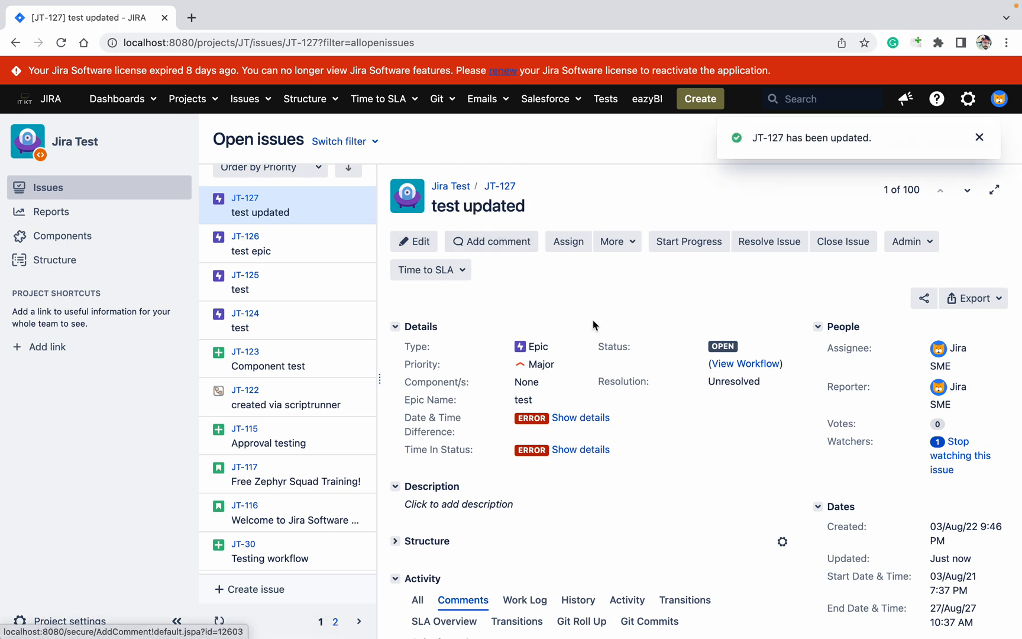
Post the comment 'test comment' on JT-127's activity.
scroll(down, 3)
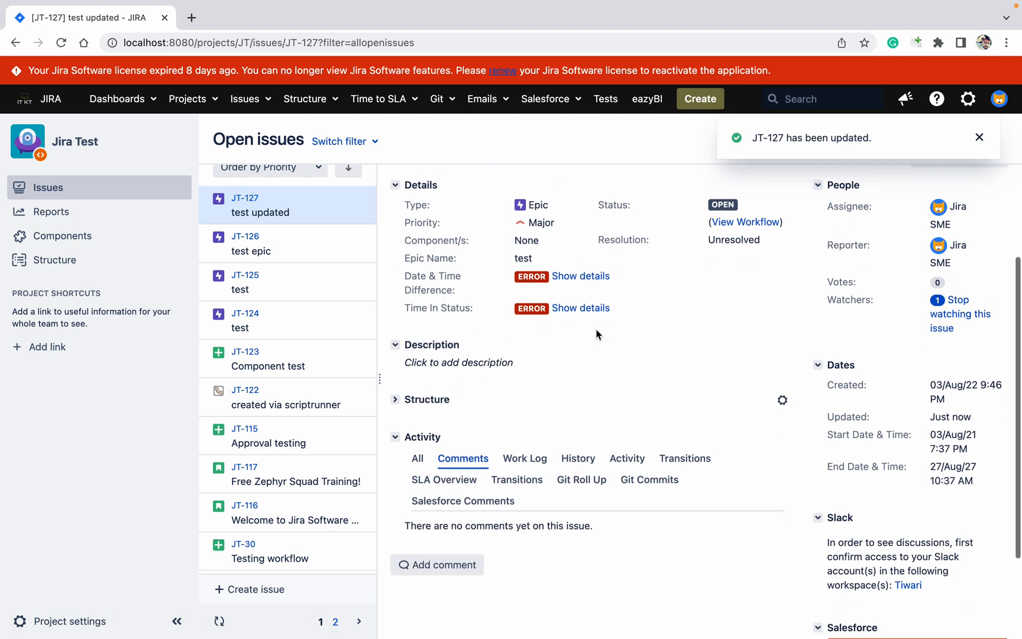
click(436, 565)
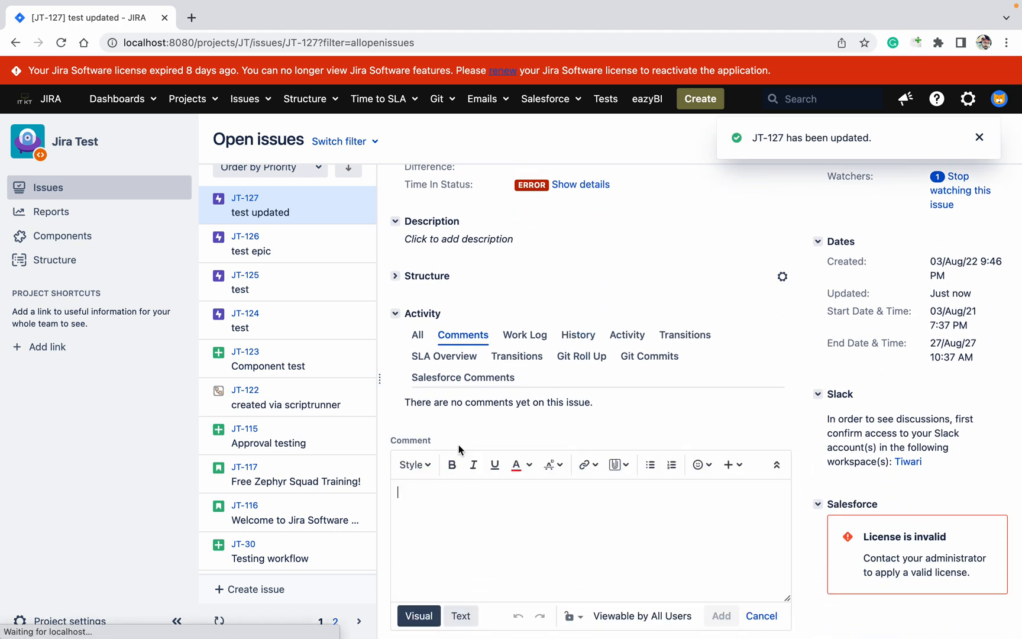
text(test comment)
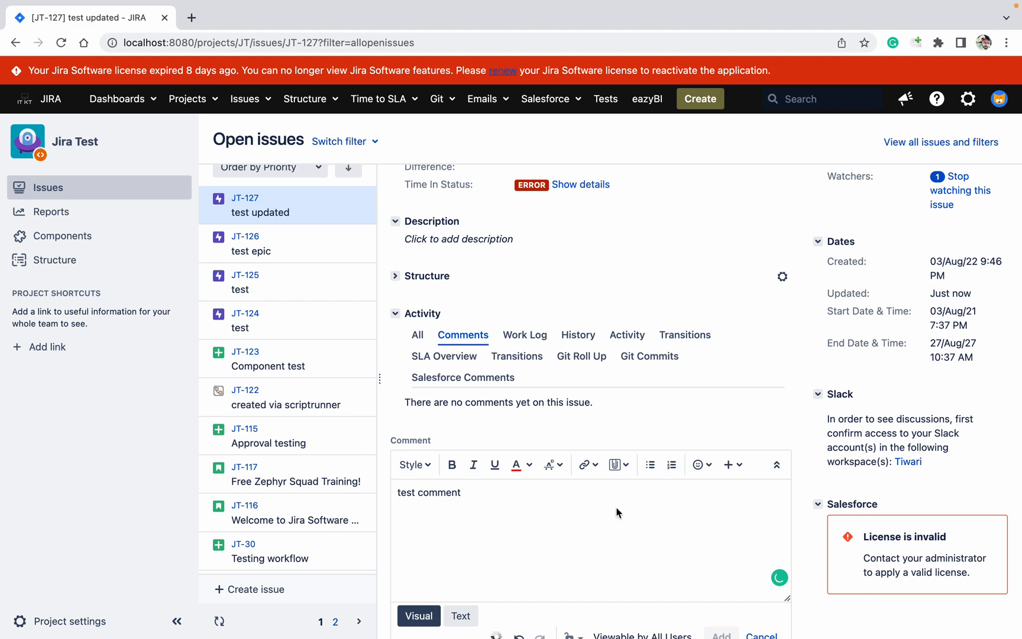
click(719, 635)
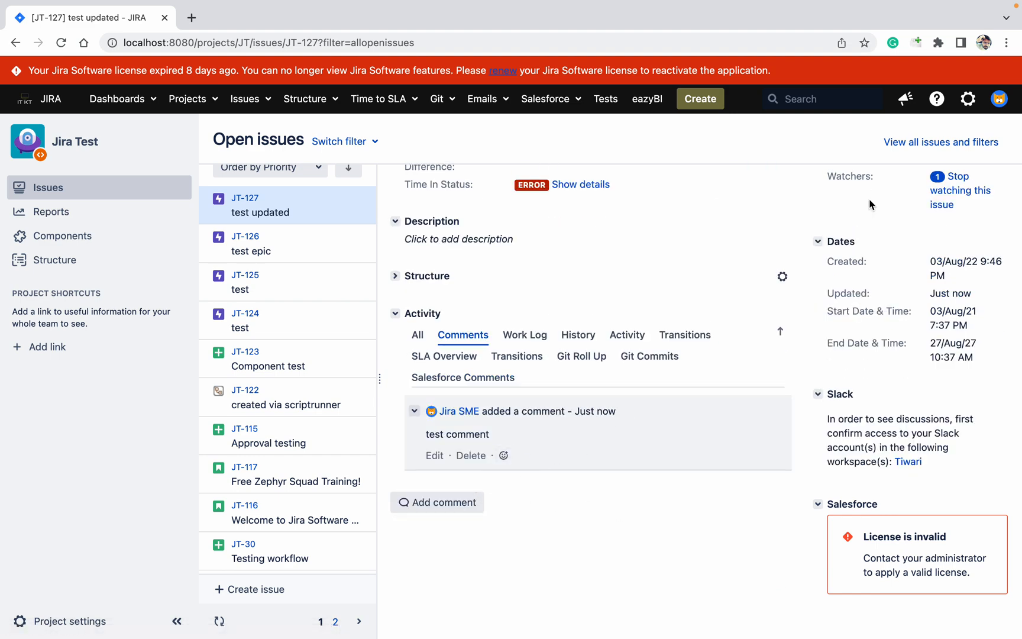
click(968, 98)
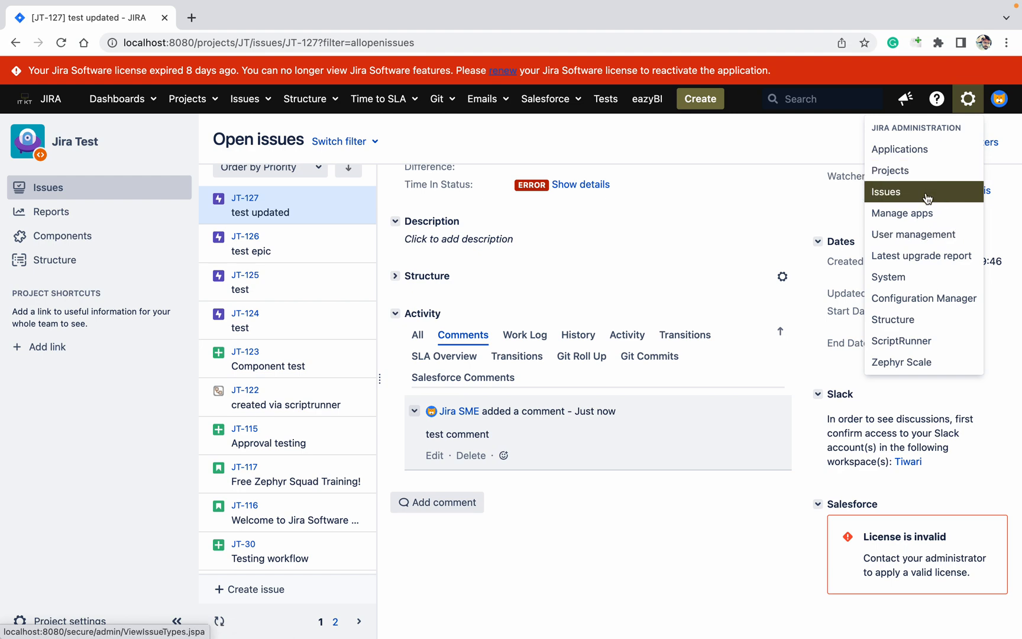
Enter Issues administration, confirming administrator access with the password.
click(886, 191)
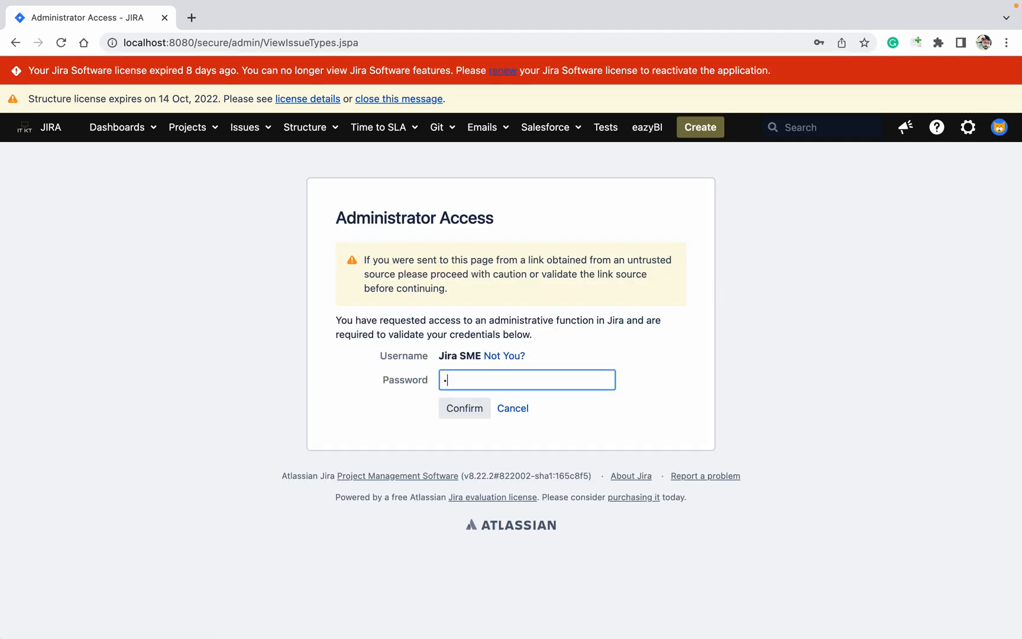
text(••••)
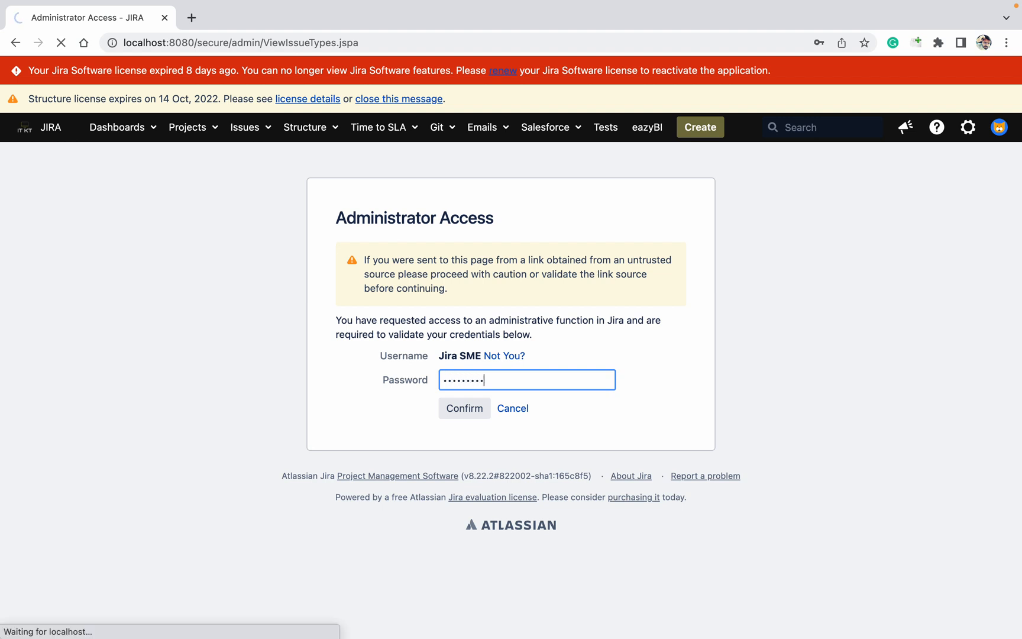
click(463, 407)
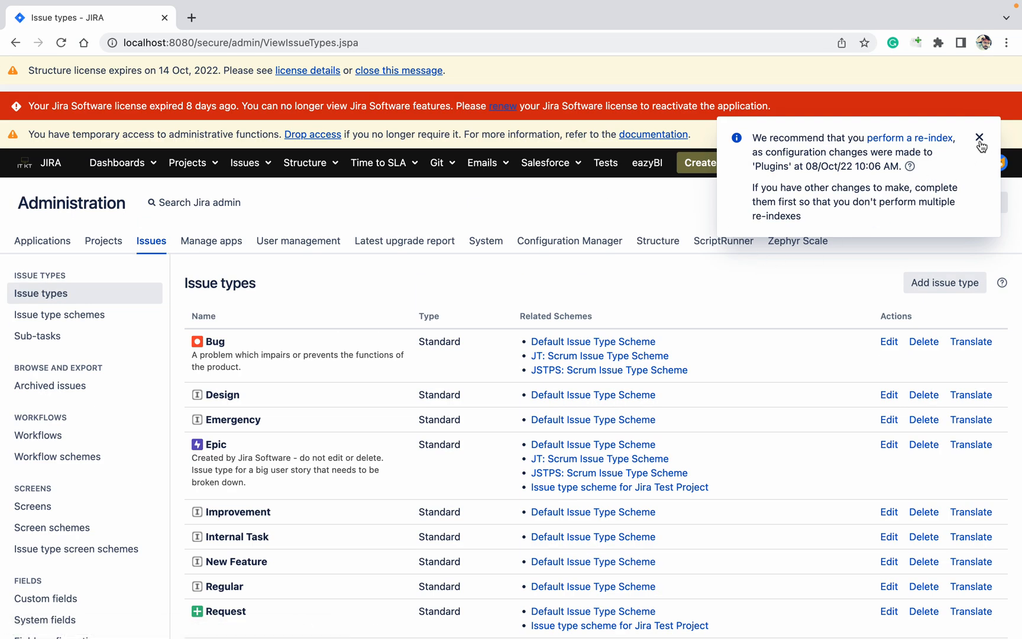
Add a new standard issue type named 'Defect', then go to the workflows list.
click(943, 283)
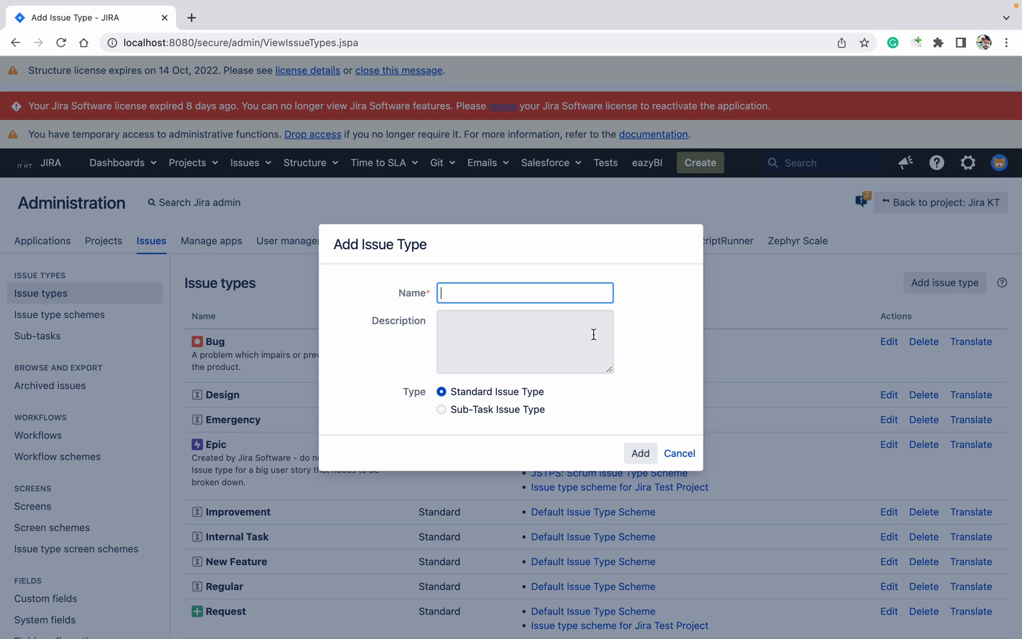
text(Defect)
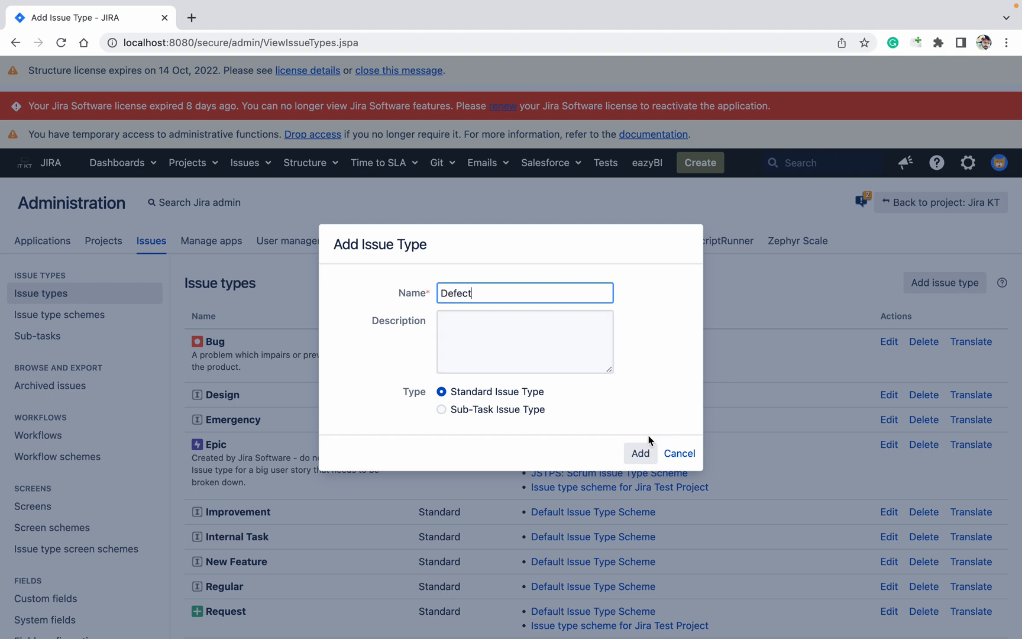
click(640, 453)
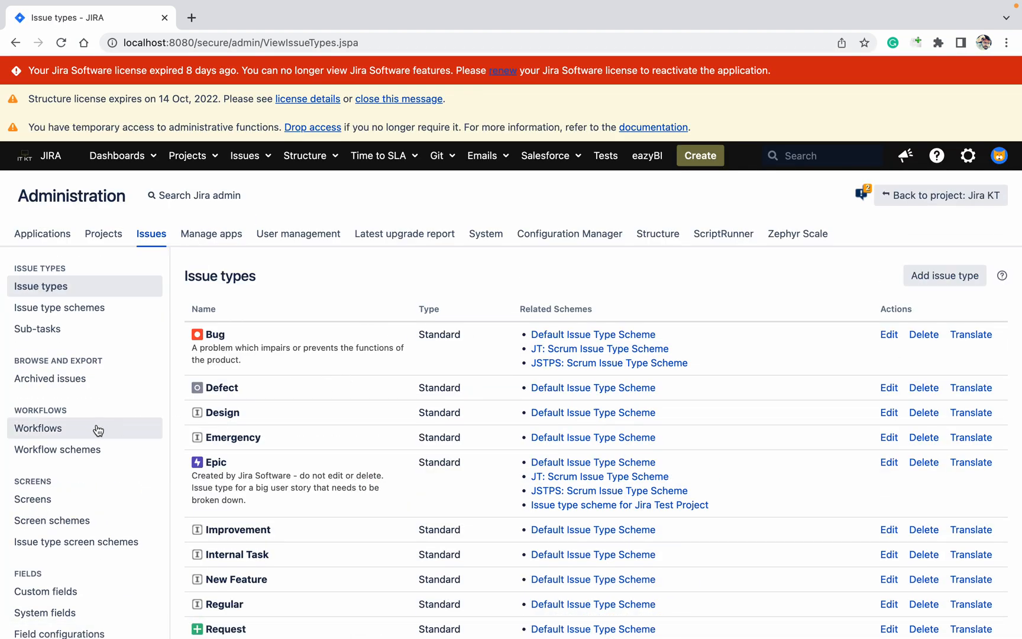
click(38, 427)
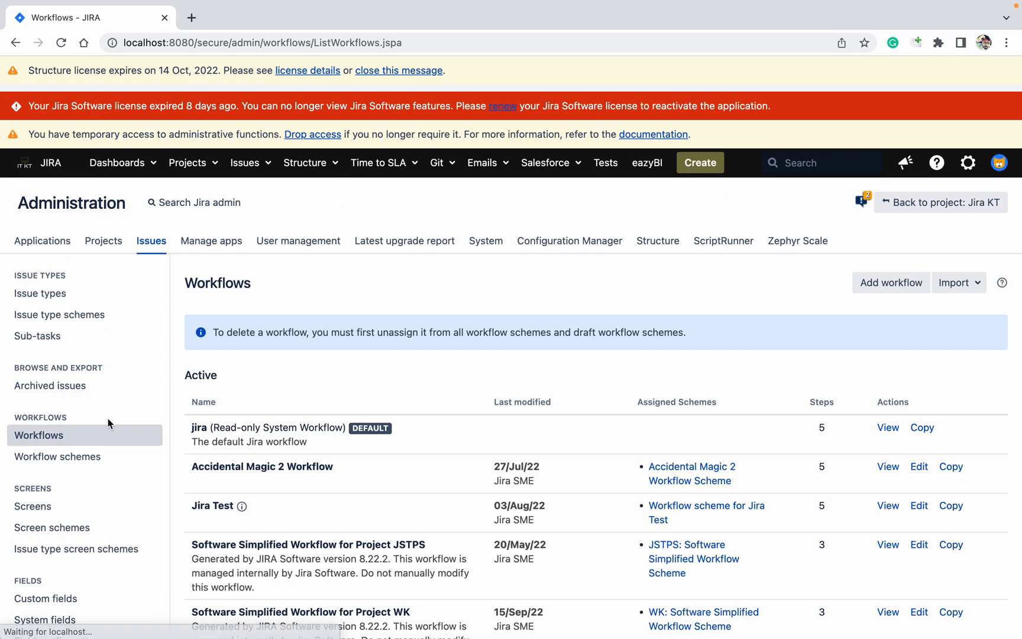
Add a new workflow named 'Test Defect workflow'.
click(891, 282)
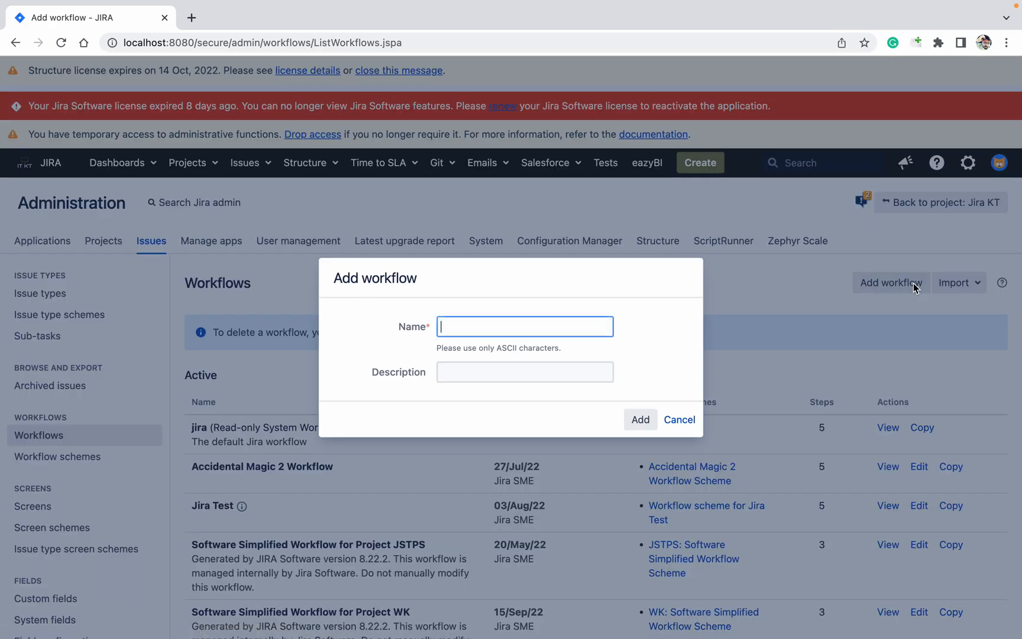
text(Test Defect wor)
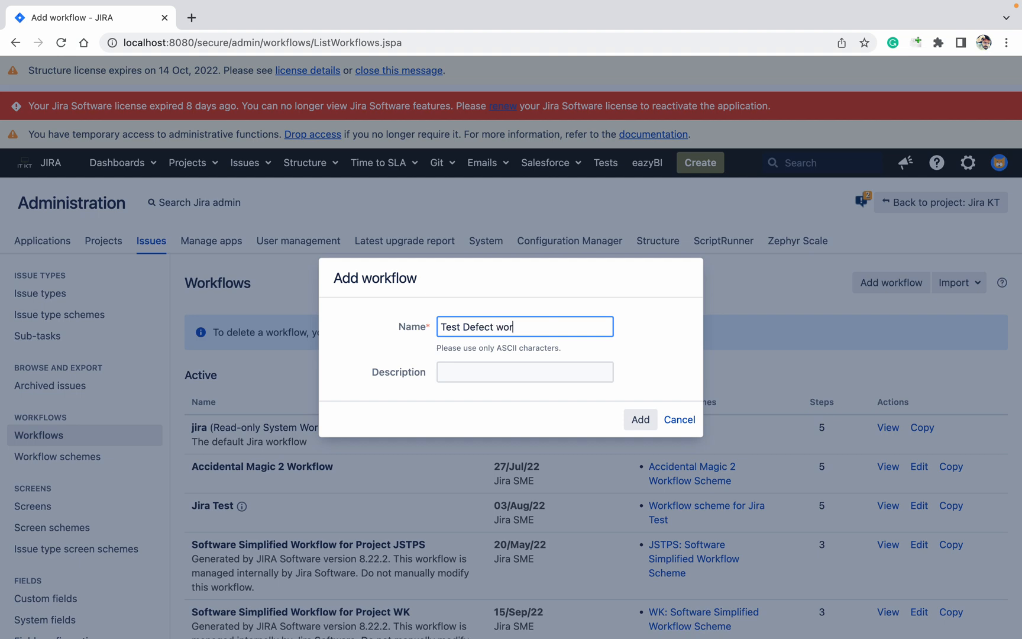
text(kflow)
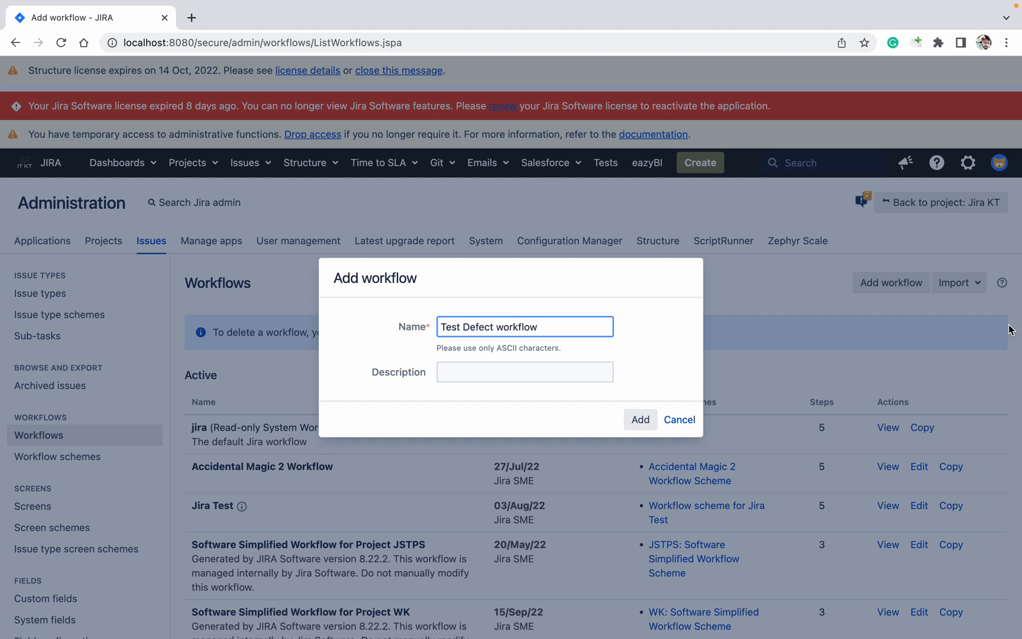
click(640, 418)
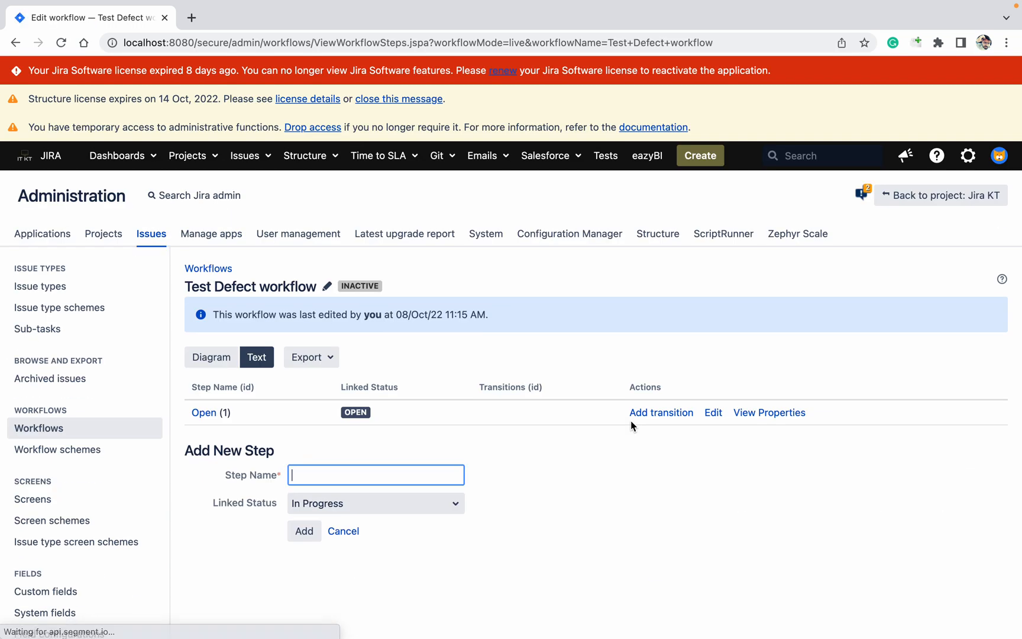
mouse_move(119, 251)
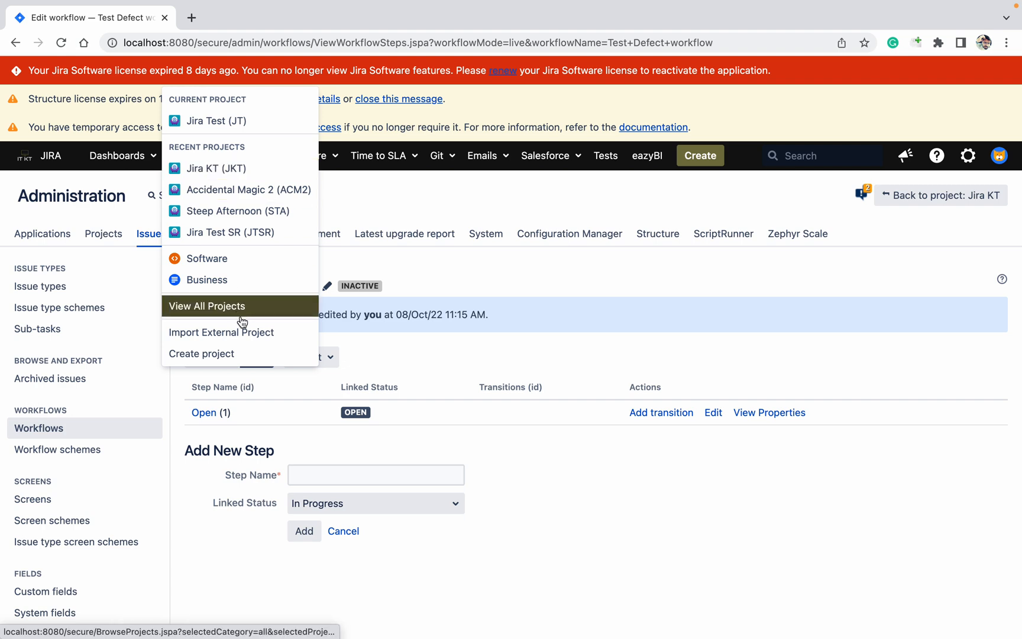
Create a Project management project named 'Test Project' with key TP.
click(201, 353)
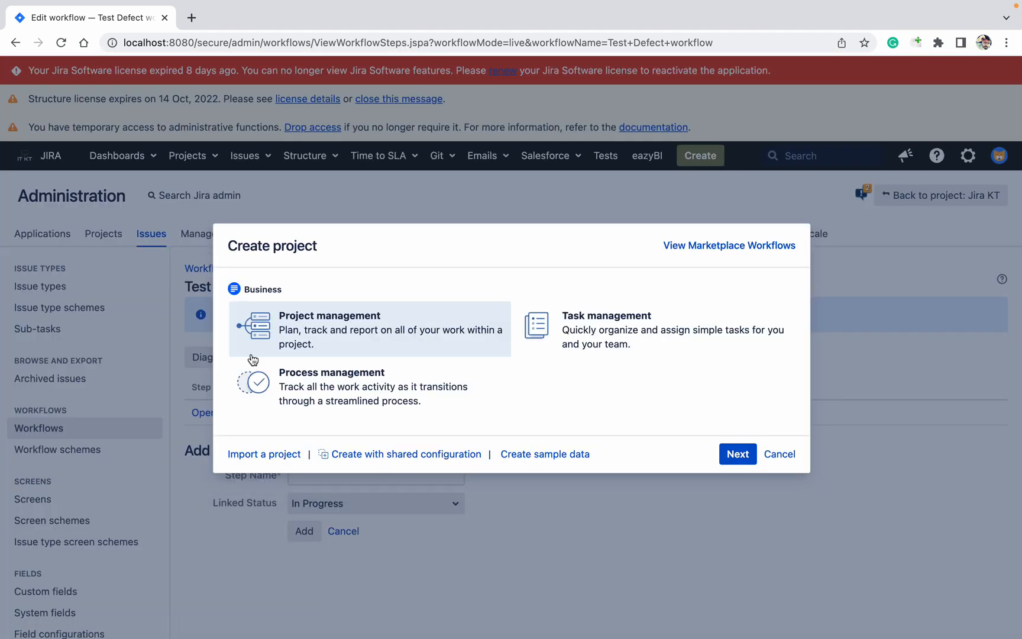
mouse_move(350, 334)
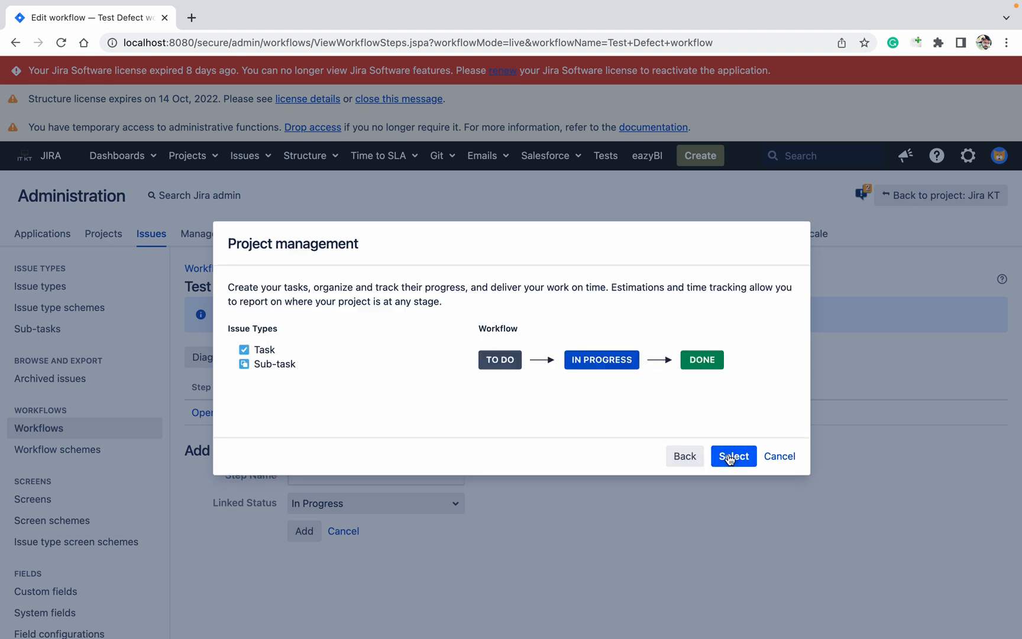
click(732, 455)
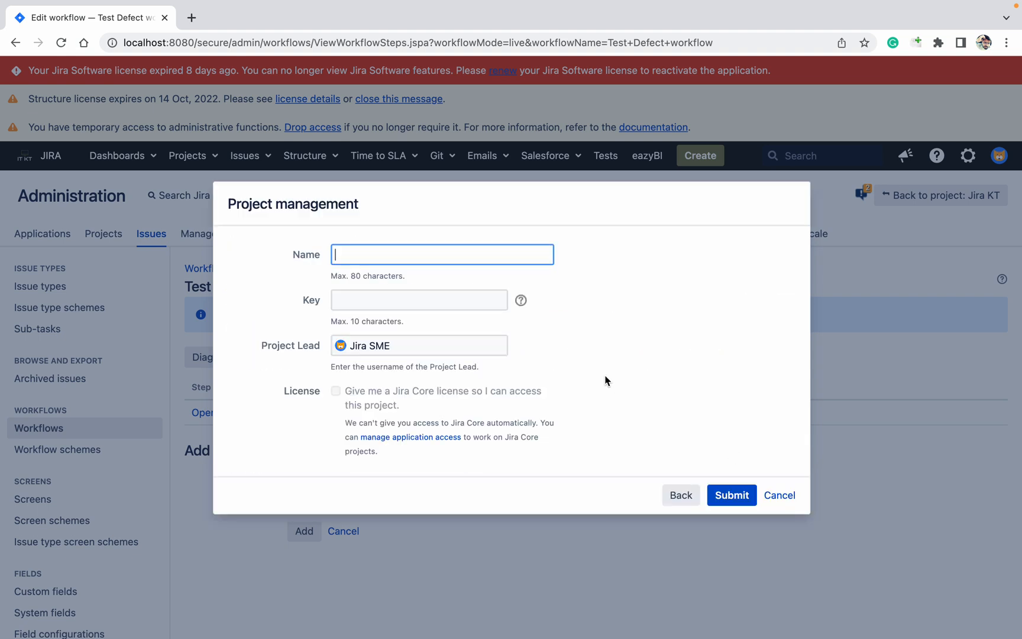
text(Test)
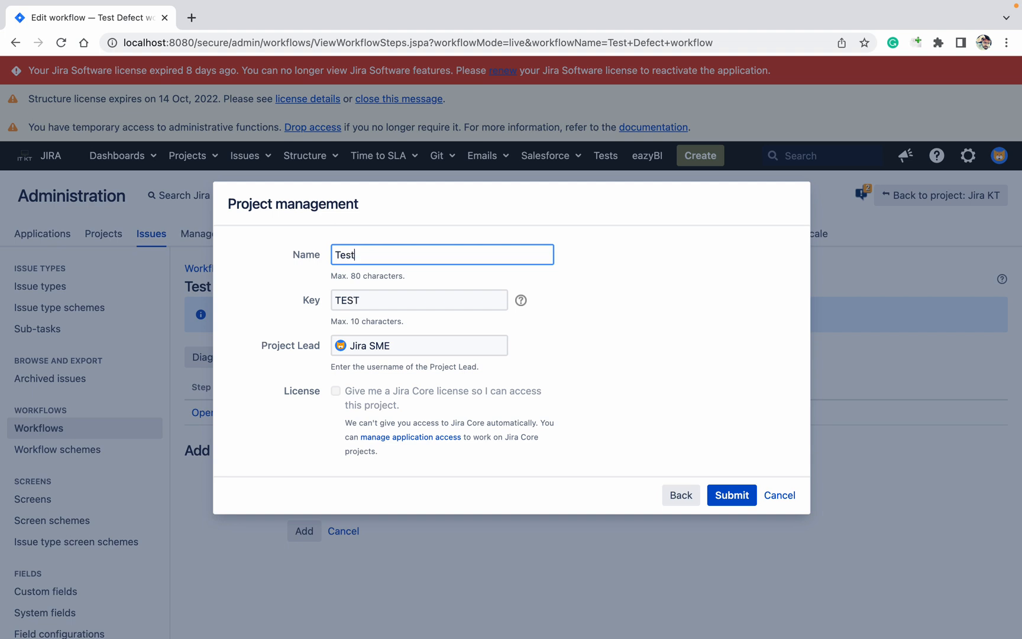
text(Project)
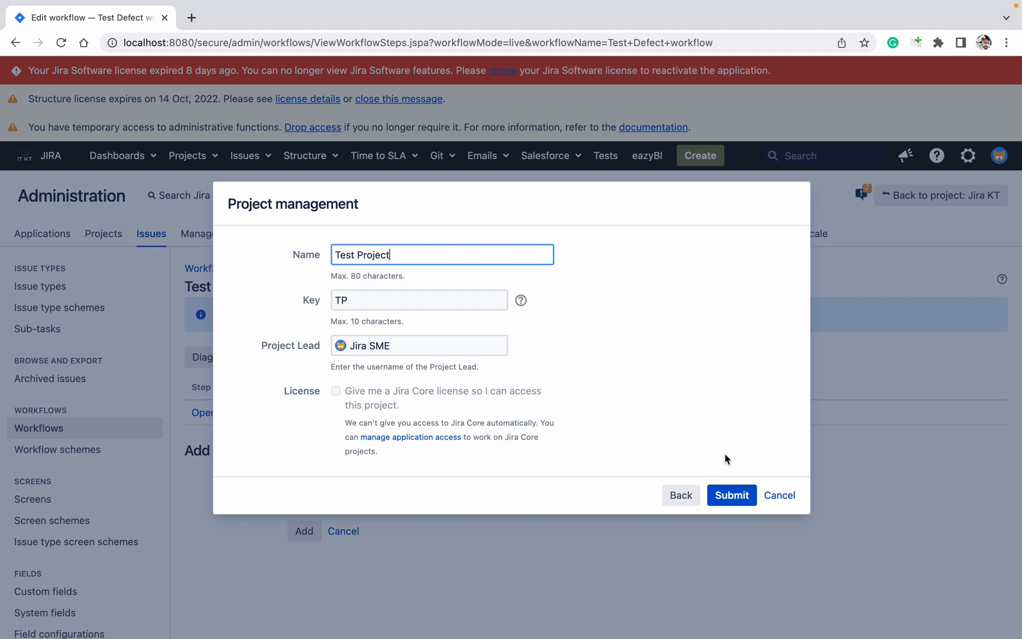
click(730, 494)
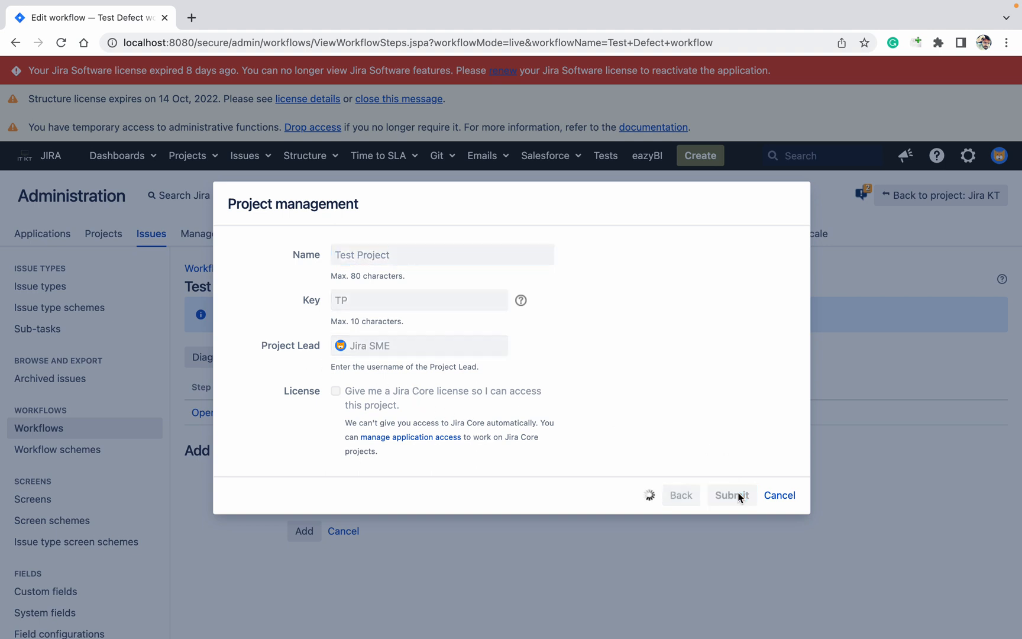
click(730, 494)
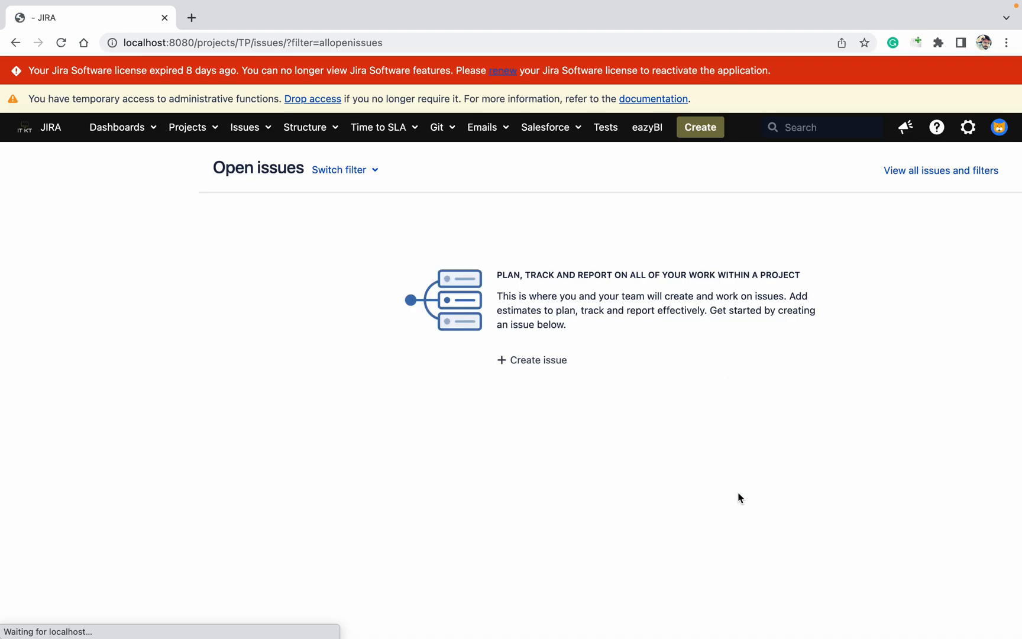
Start adding an issue to Test Project, then open its Project settings summary.
click(538, 359)
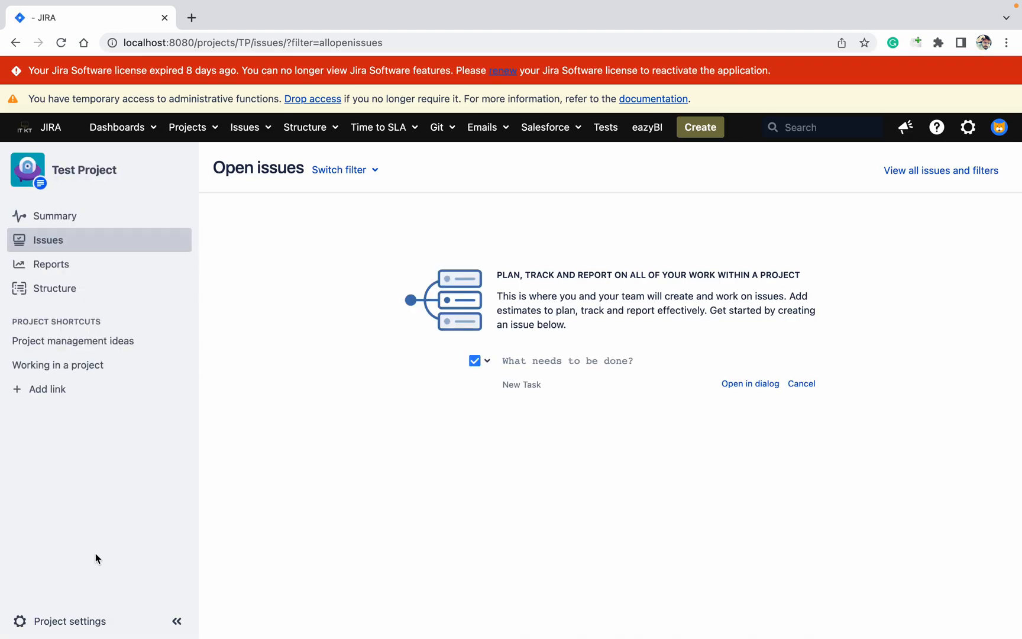
click(68, 621)
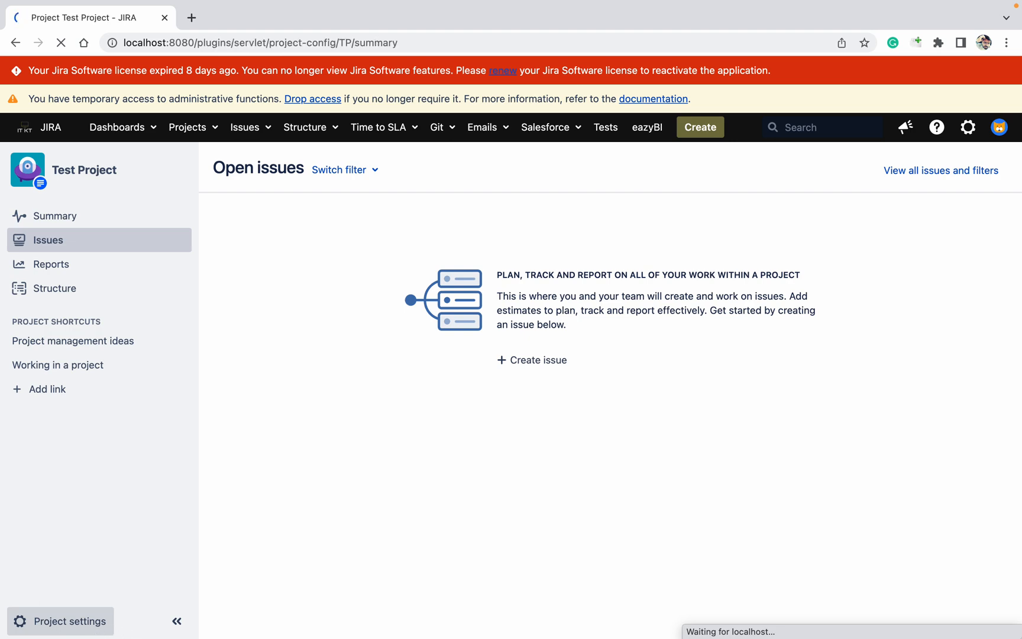
click(67, 621)
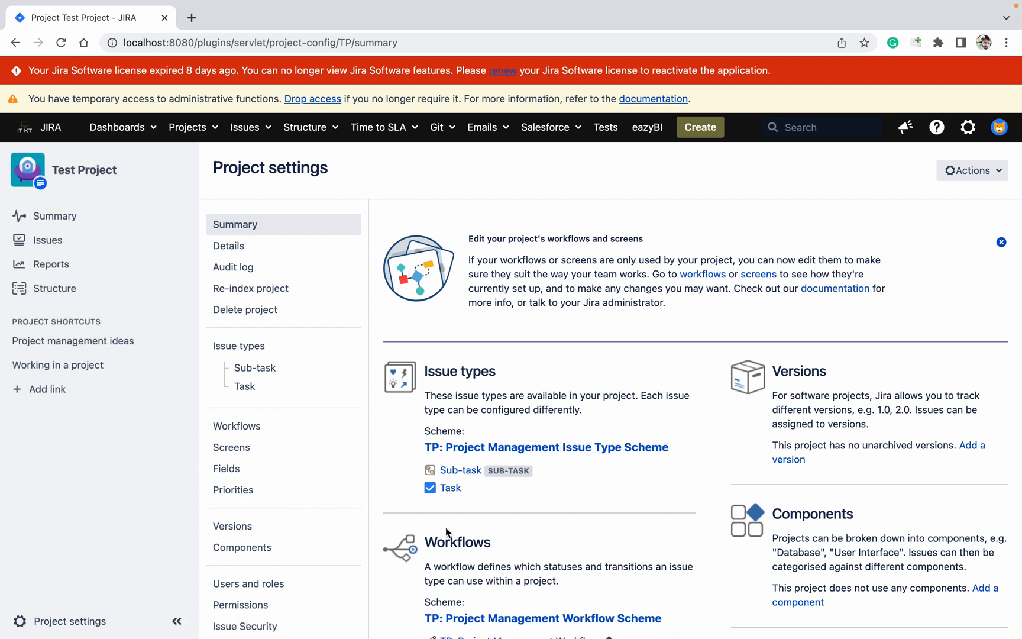
mouse_move(563, 257)
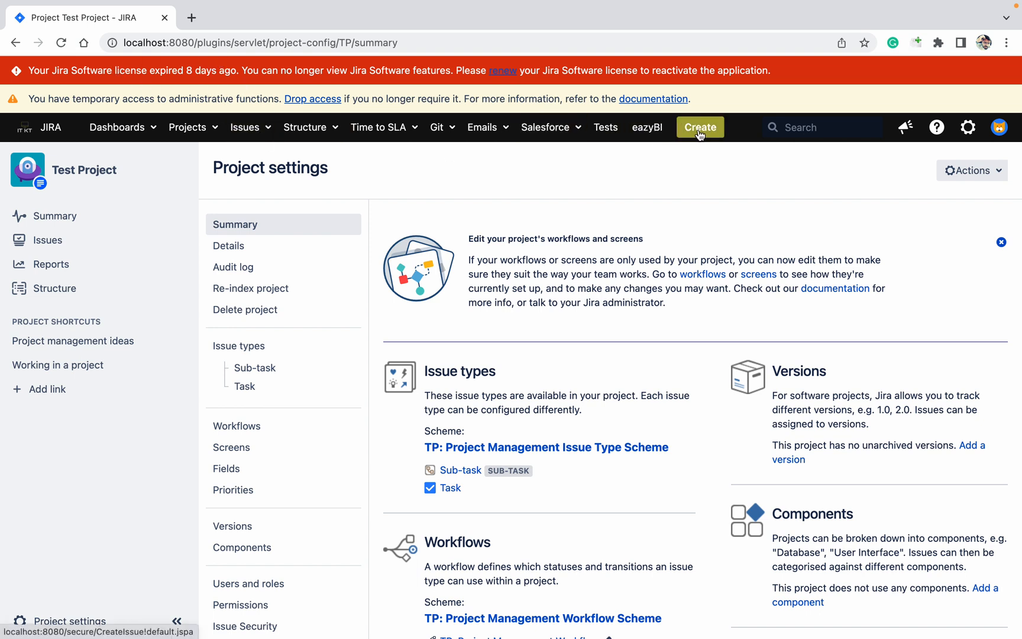
Try Create issue, hitting the expired-license block, then check the admin and profile menus.
click(698, 127)
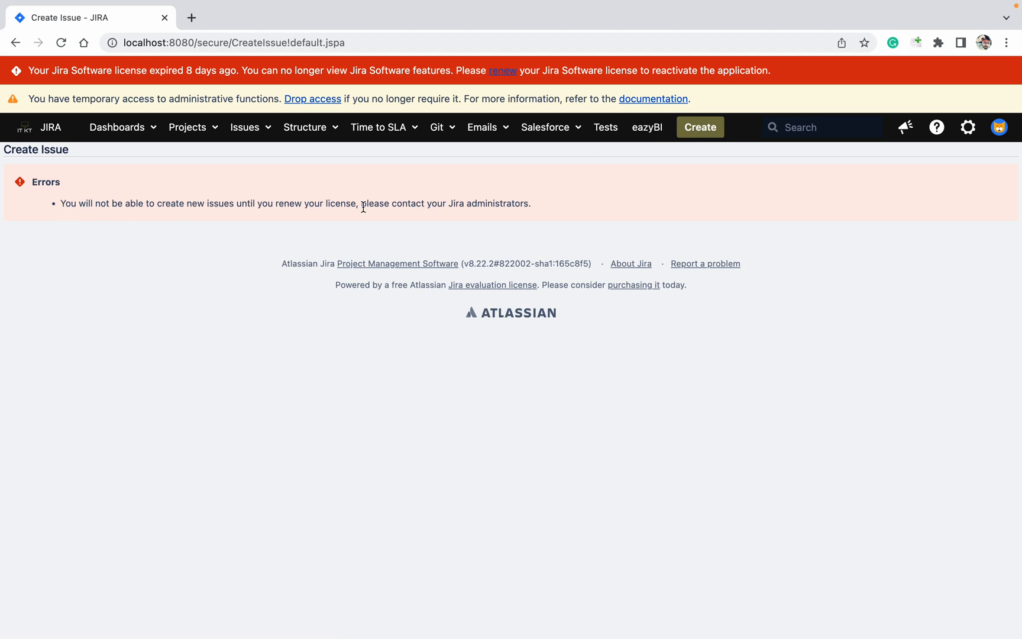
mouse_move(710, 252)
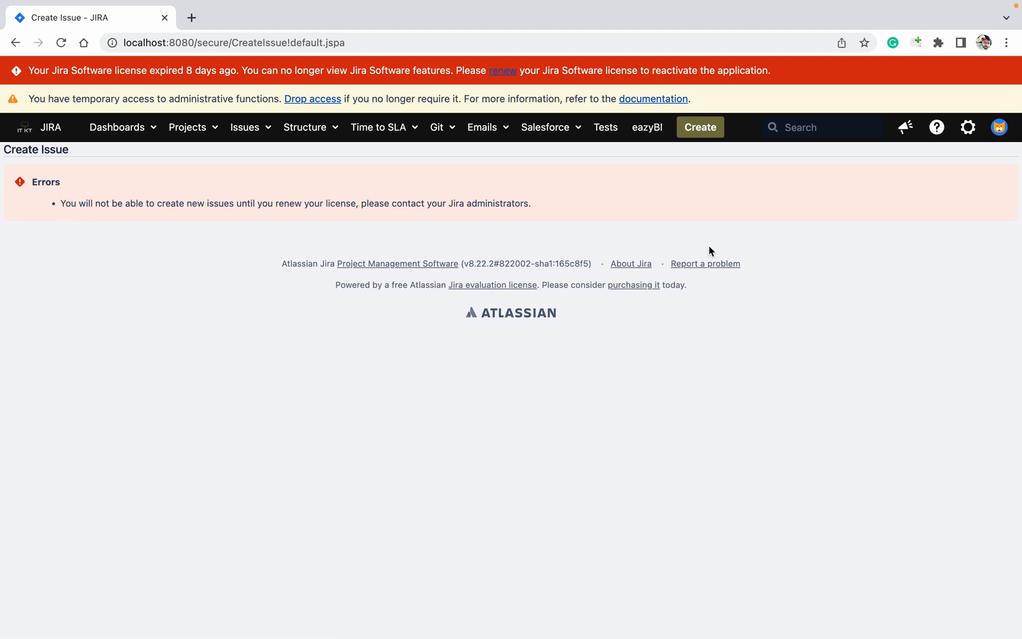
click(967, 127)
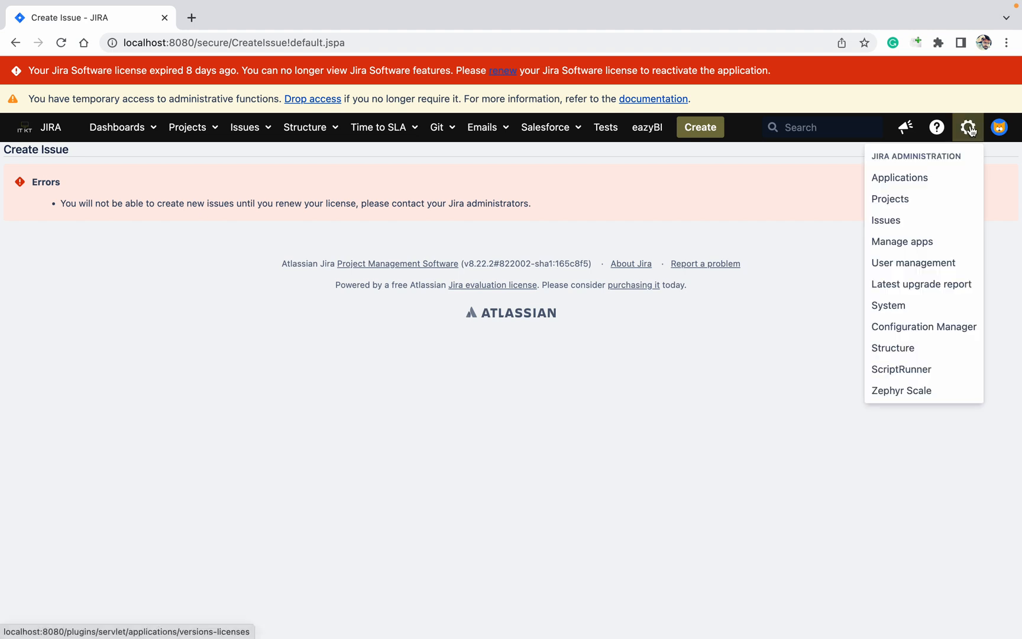
click(998, 126)
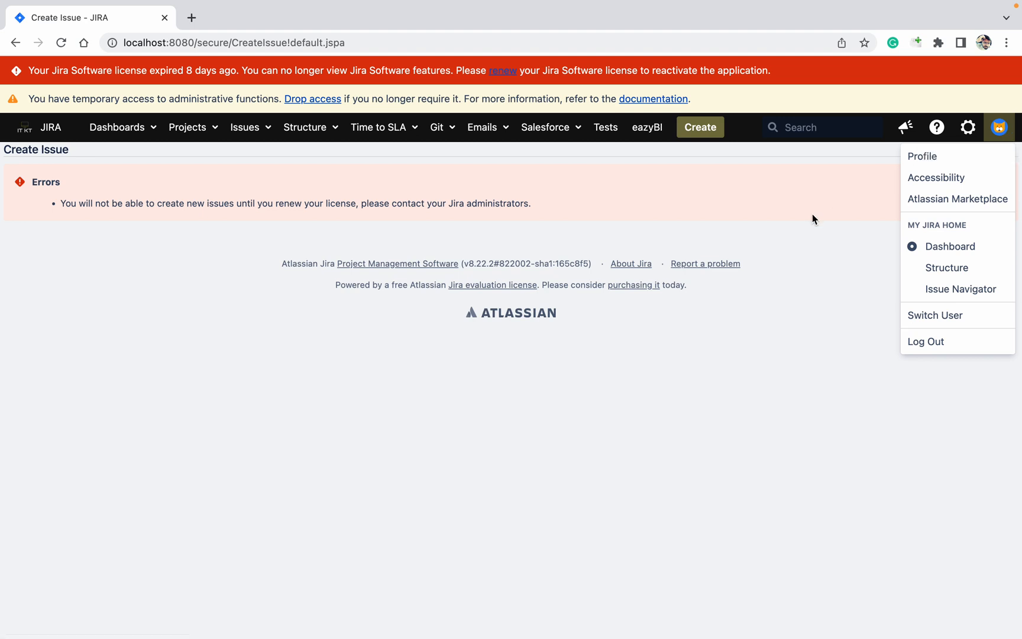
mouse_move(669, 194)
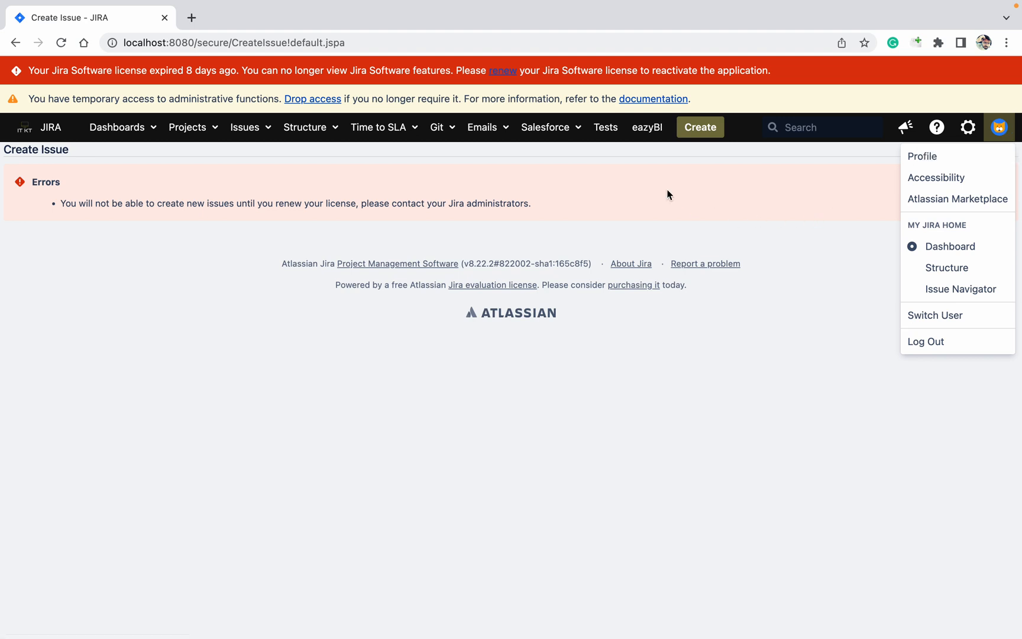